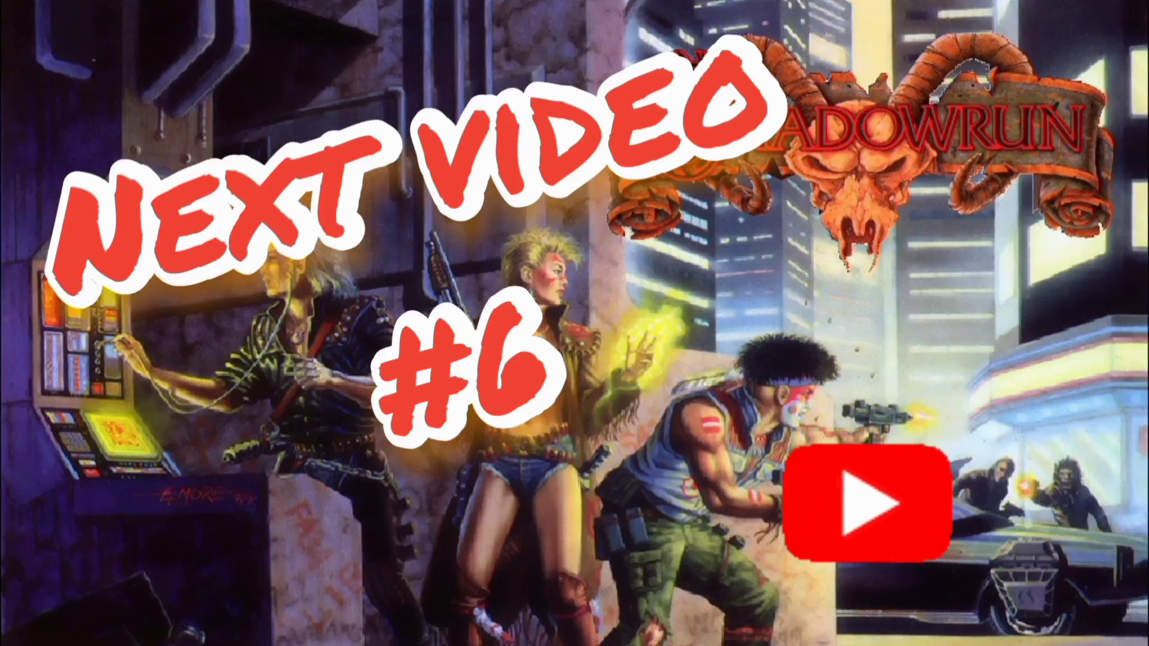
{"action": "left_click", "coordinate": [862, 504]}
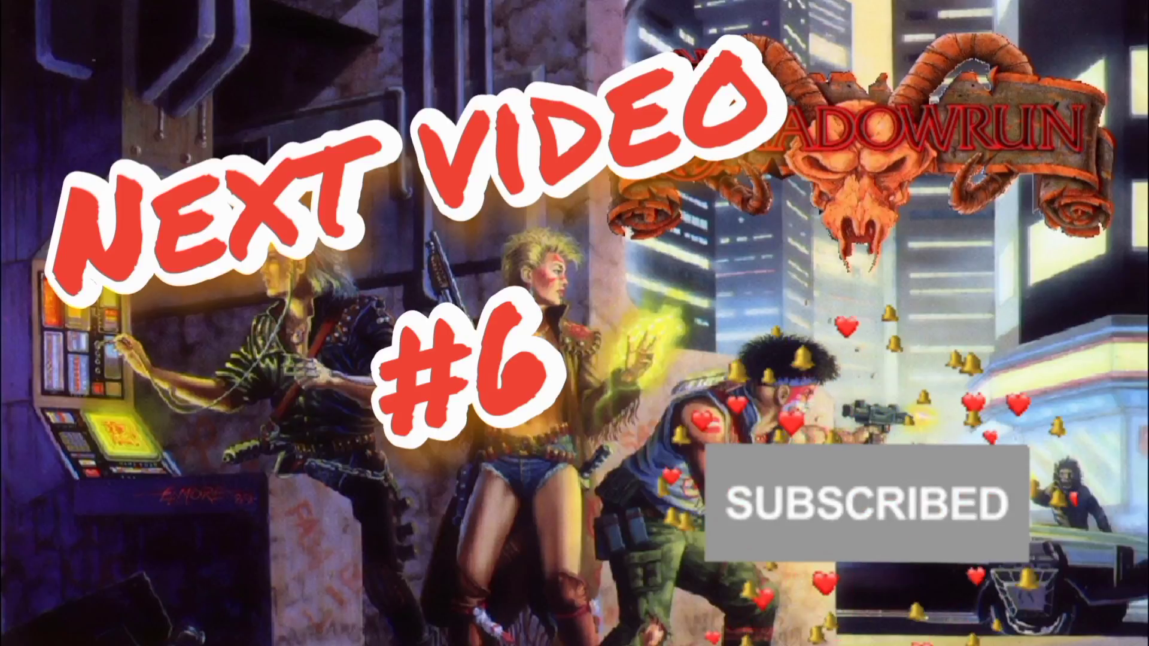